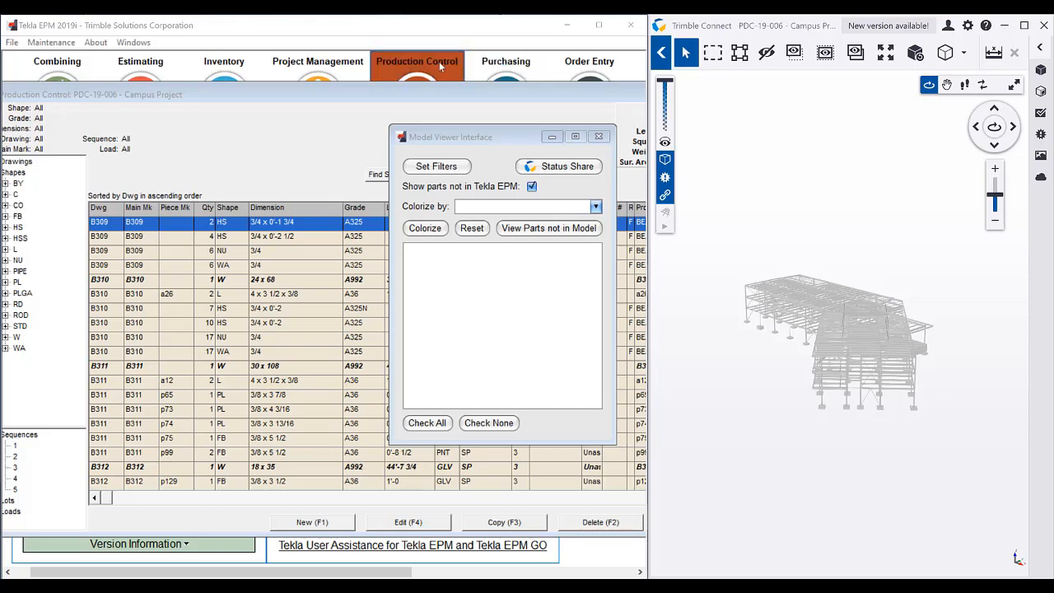
- Colorize the linked model by Finish, showing GLV, PNT and Not in Tekla EPM groups
click(595, 206)
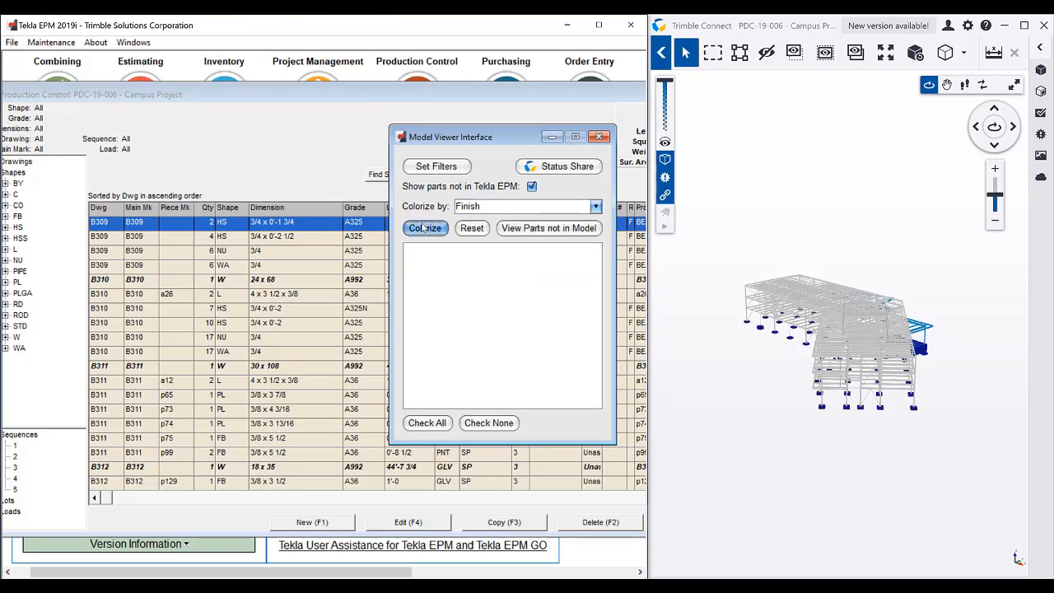
click(424, 228)
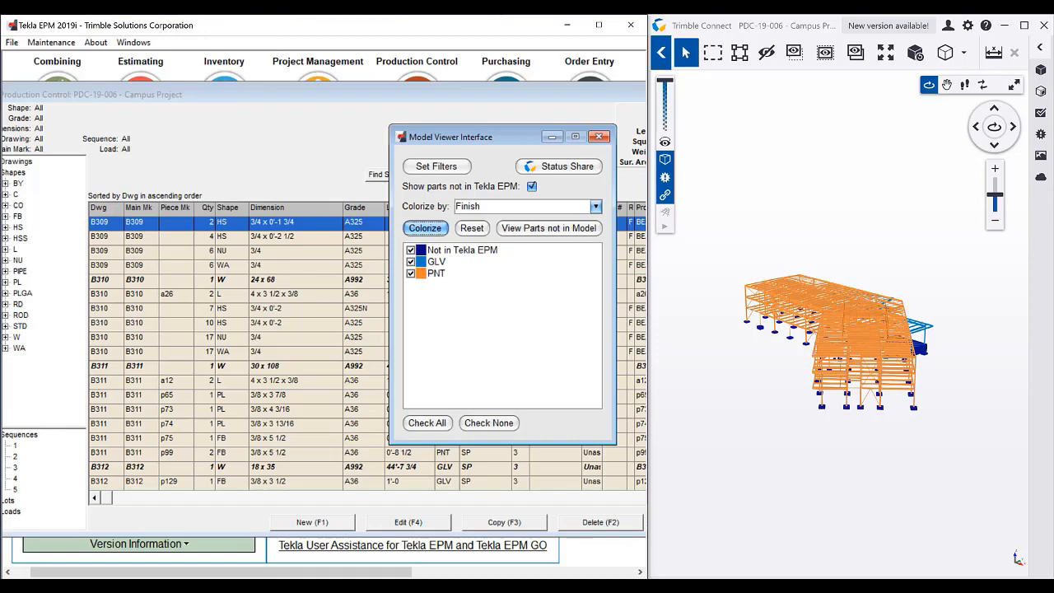
mouse_move(928, 333)
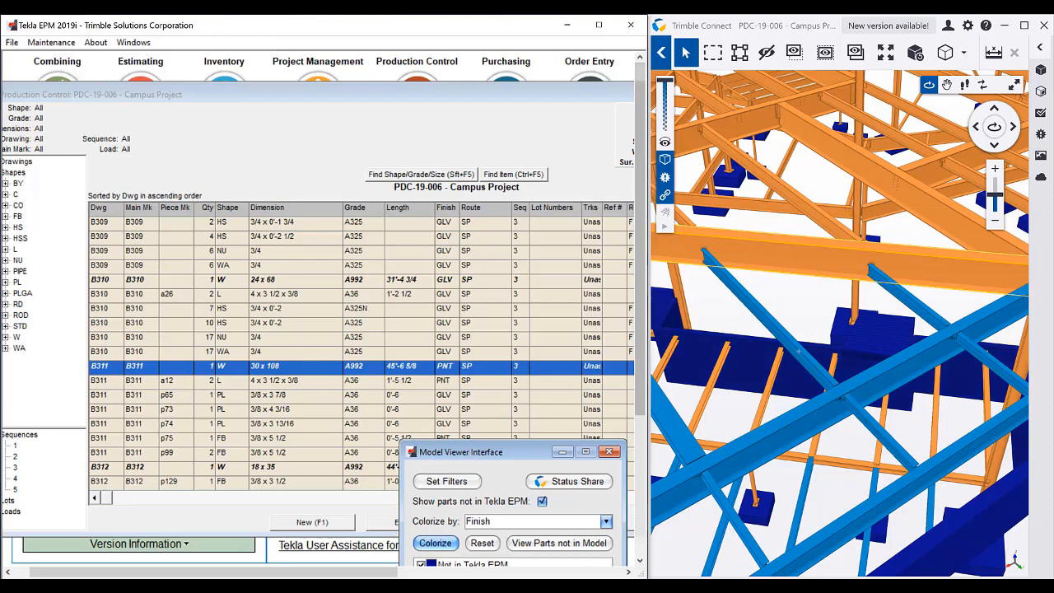
mouse_move(305, 400)
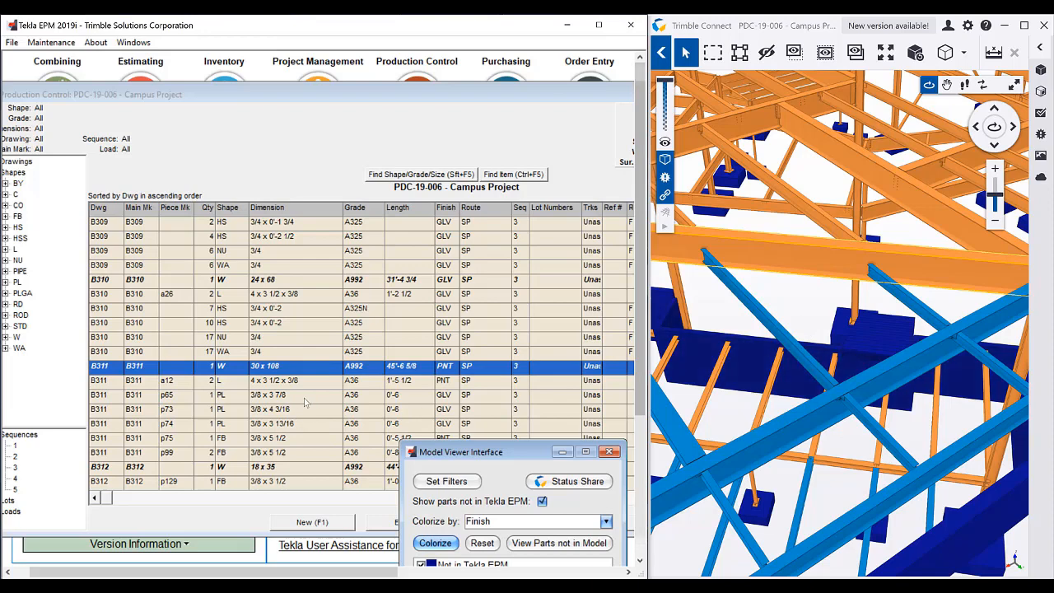
mouse_move(502, 373)
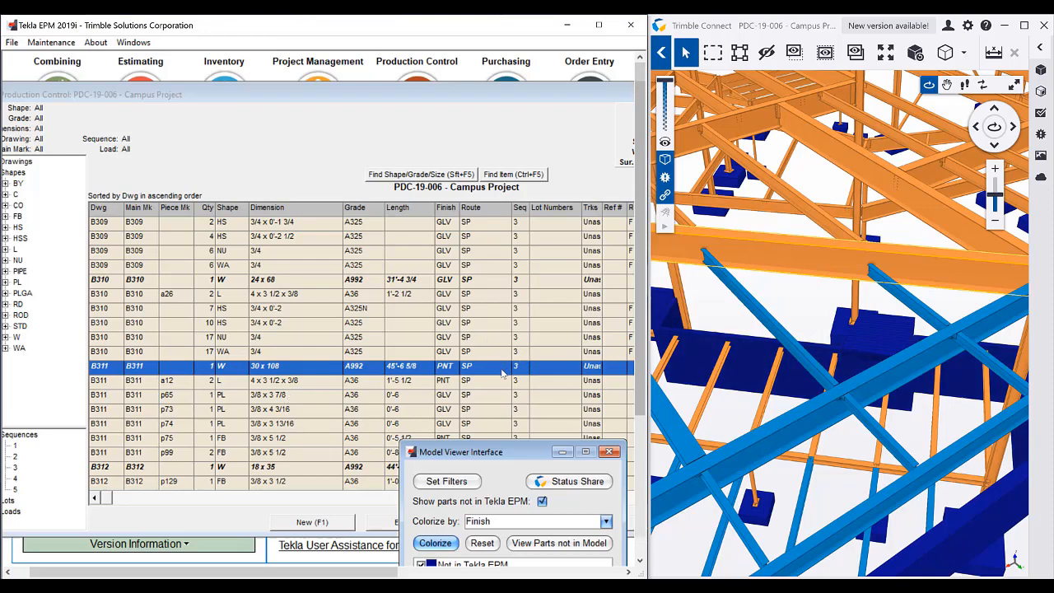
- Isolate the painted B311 W 30x108 beam in the connected model
right_click(502, 372)
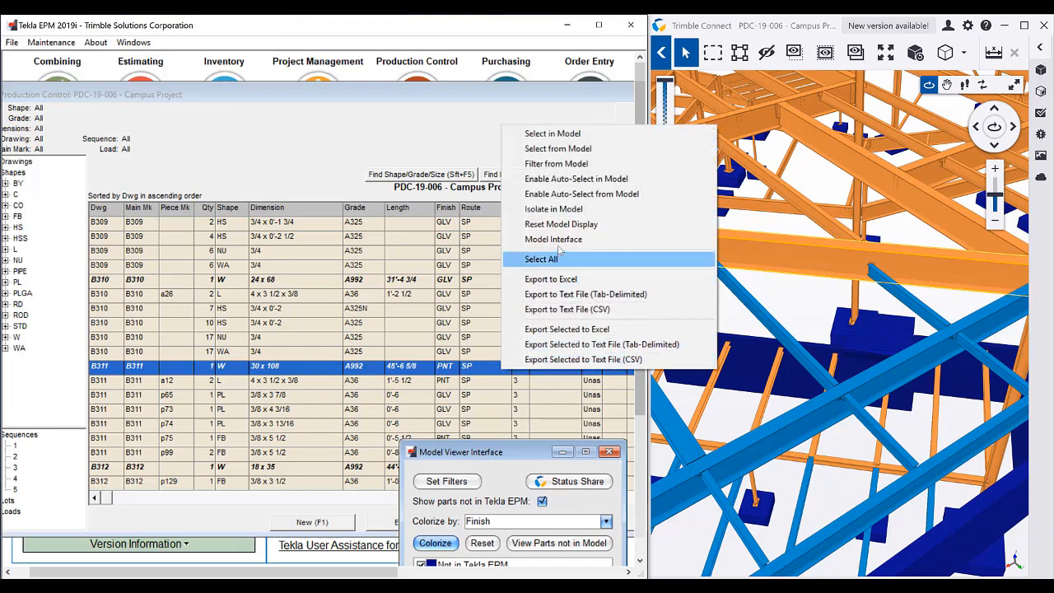
click(536, 258)
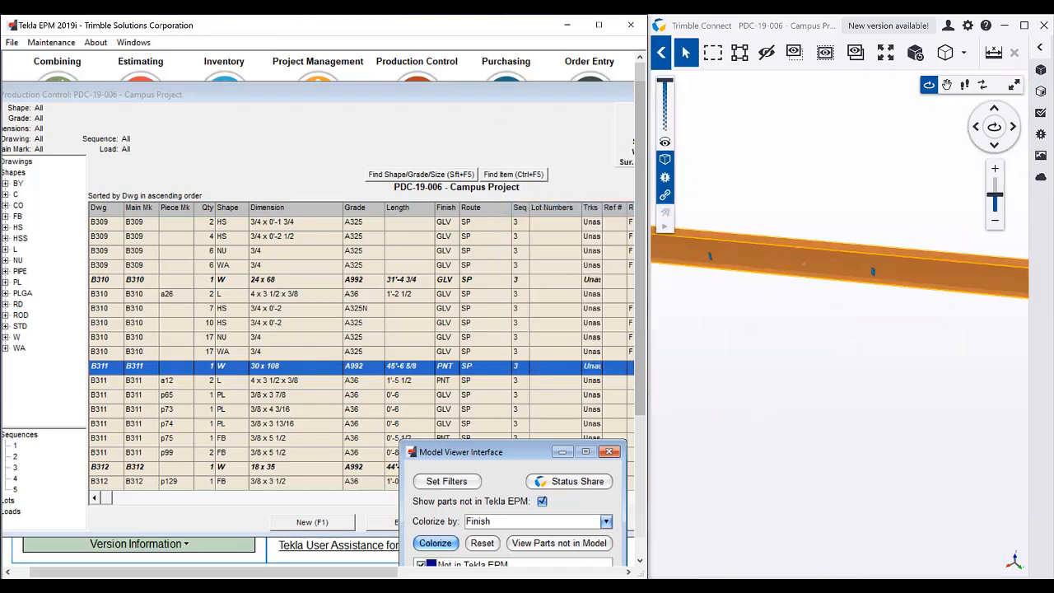